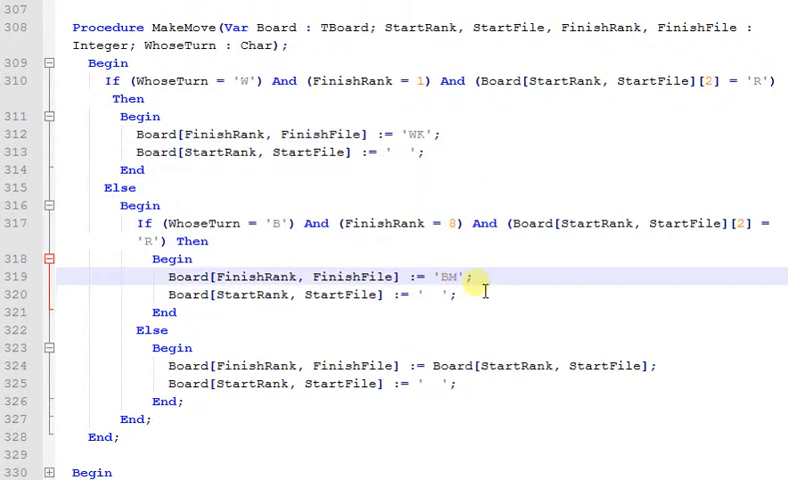
- Change 'BM' to 'BK' on line 319 of MakeMove
{"action": "type", "text": "K"}
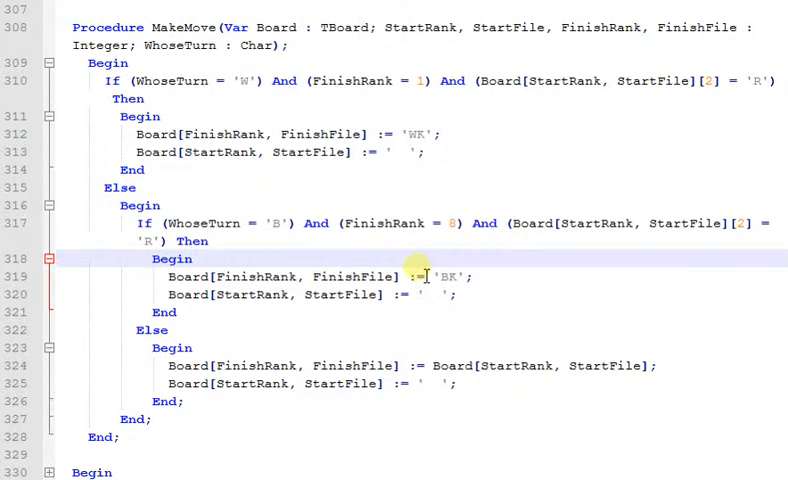
{"action": "scroll", "scroll_direction": "up", "scroll_amount": 3}
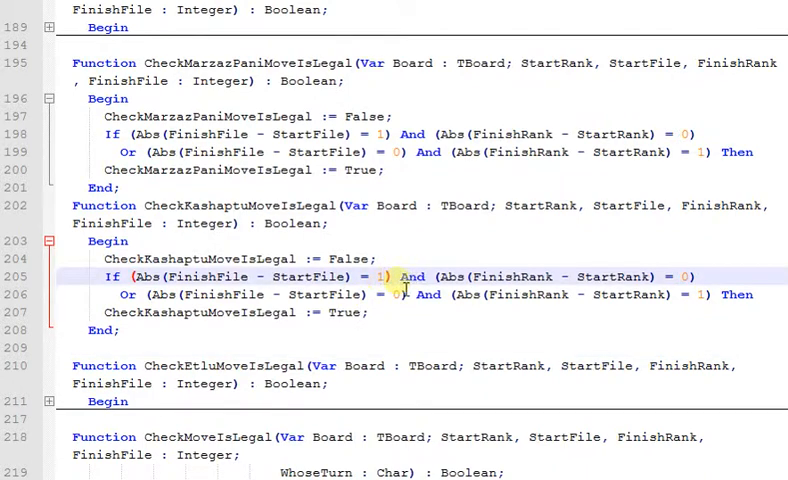
- Change the If condition values to 2 and 1, then 1 and 2
{"action": "key", "text": "Backspace"}
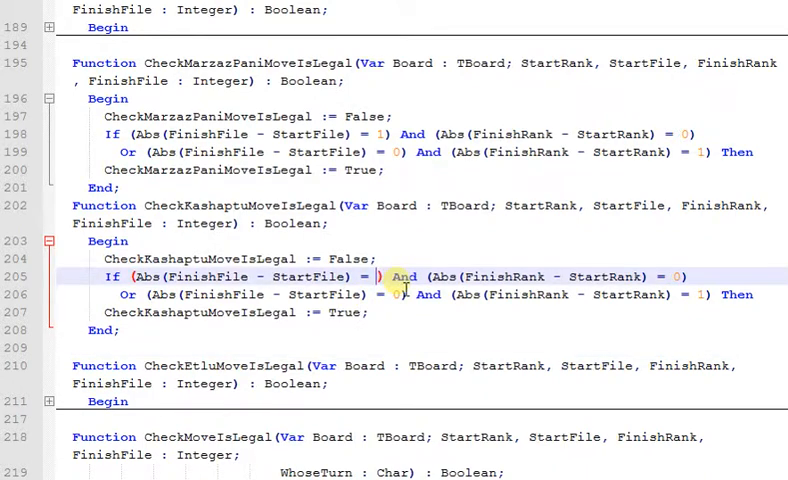
{"action": "type", "text": "2"}
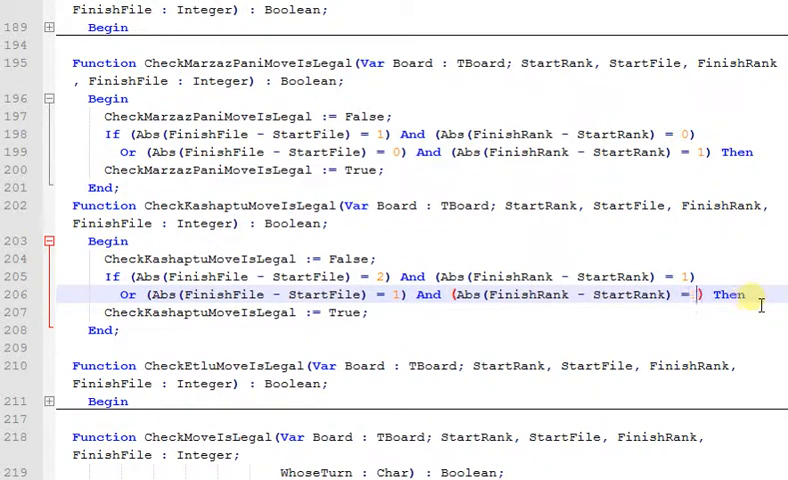
{"action": "type", "text": "2"}
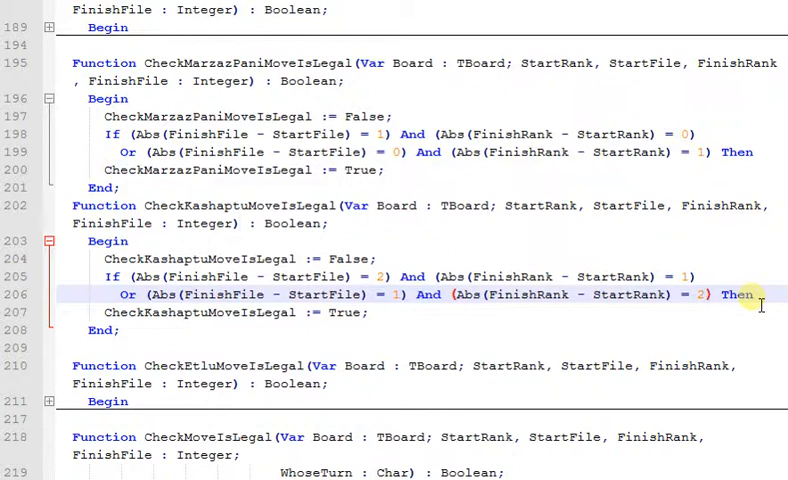
{"action": "mouse_move", "coordinate": [340, 312]}
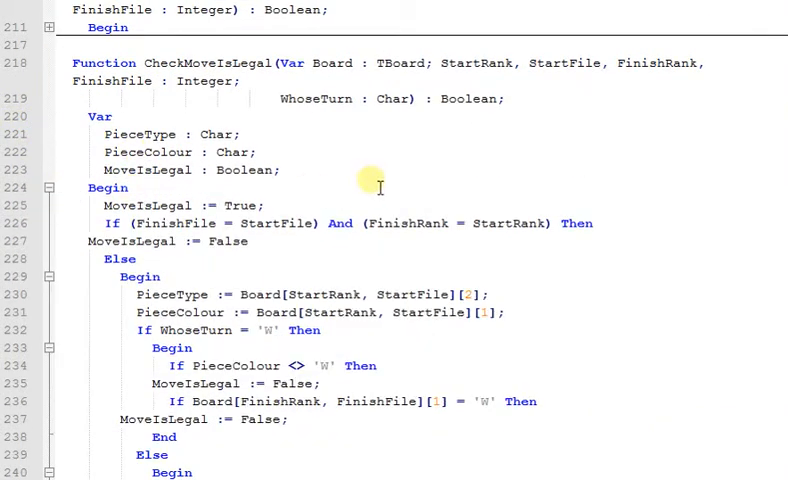
- Scroll down to the Case statement in CheckMoveIsLegal
{"action": "scroll", "scroll_direction": "down", "scroll_amount": 3}
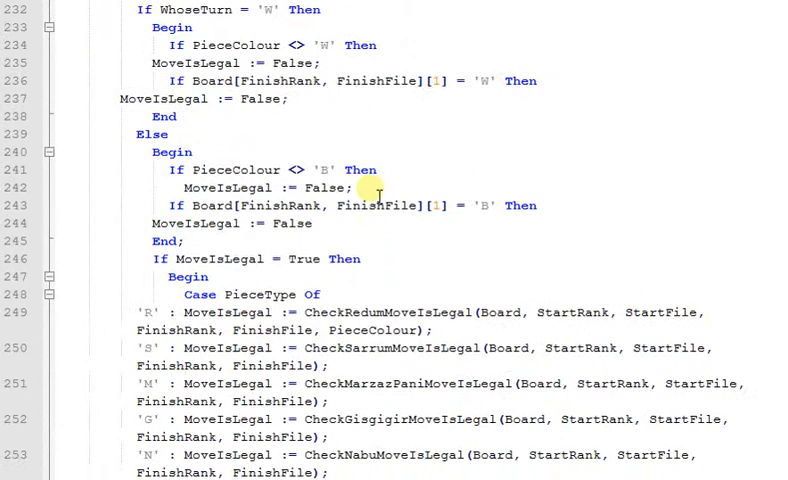
{"action": "scroll", "scroll_direction": "down", "scroll_amount": 3}
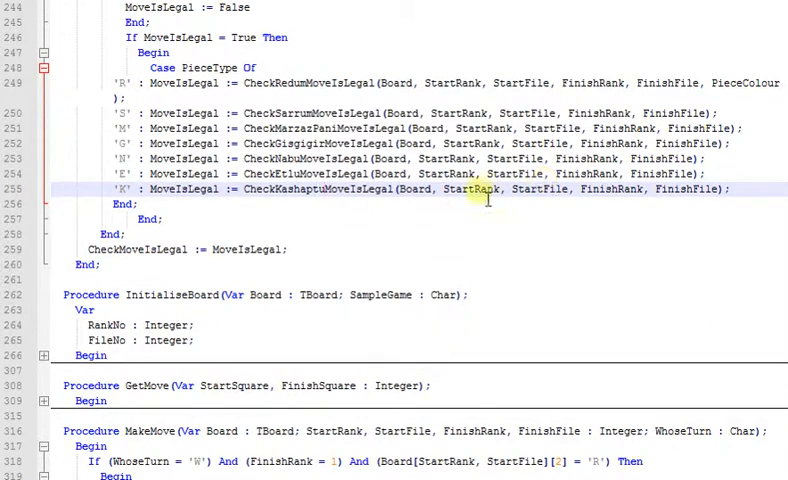
{"action": "mouse_move", "coordinate": [305, 230]}
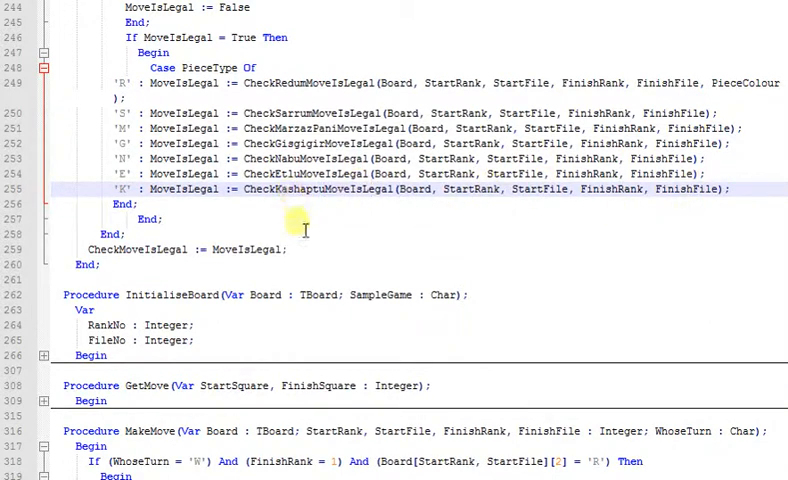